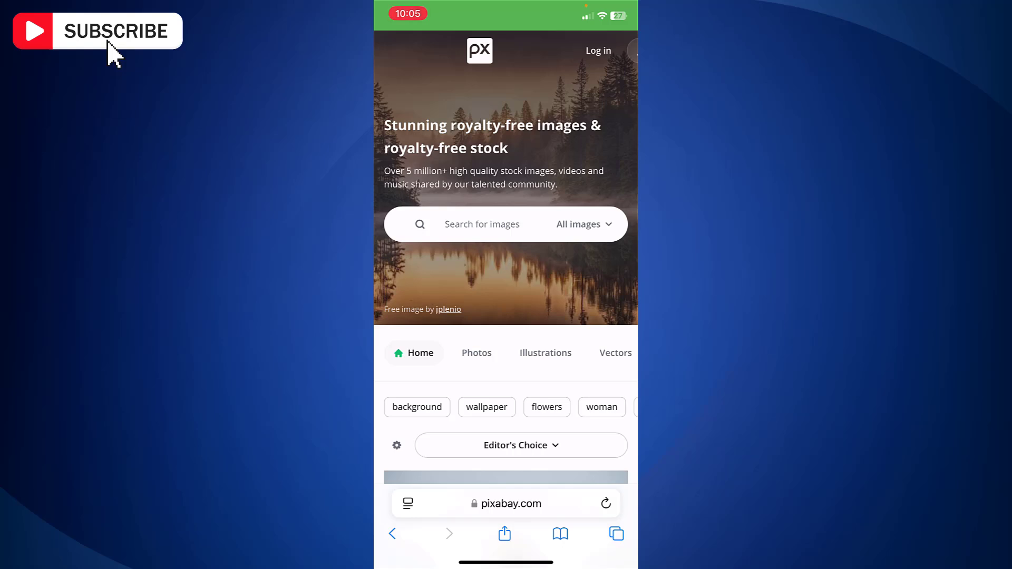
Step: Limit the Pixabay search to Music and search for 'Piano'
{"action": "left_click", "coordinate": [579, 224]}
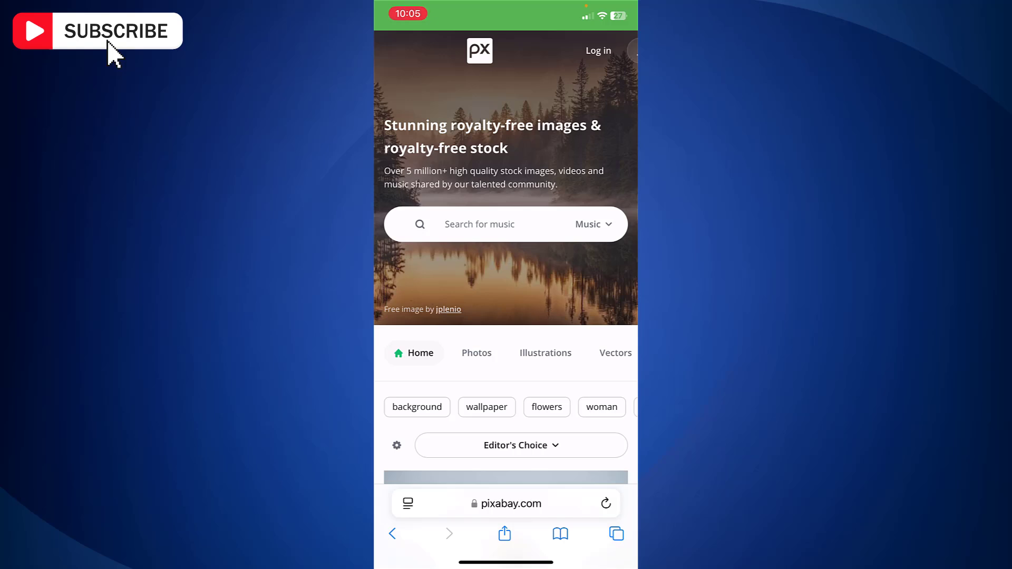
{"action": "type", "text": "Piano"}
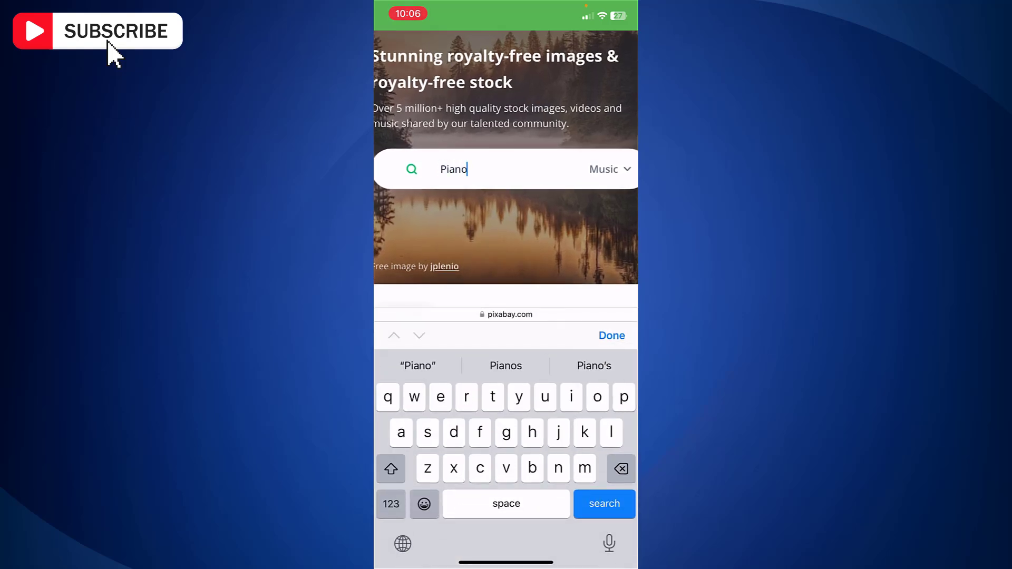
{"action": "left_click", "coordinate": [603, 503]}
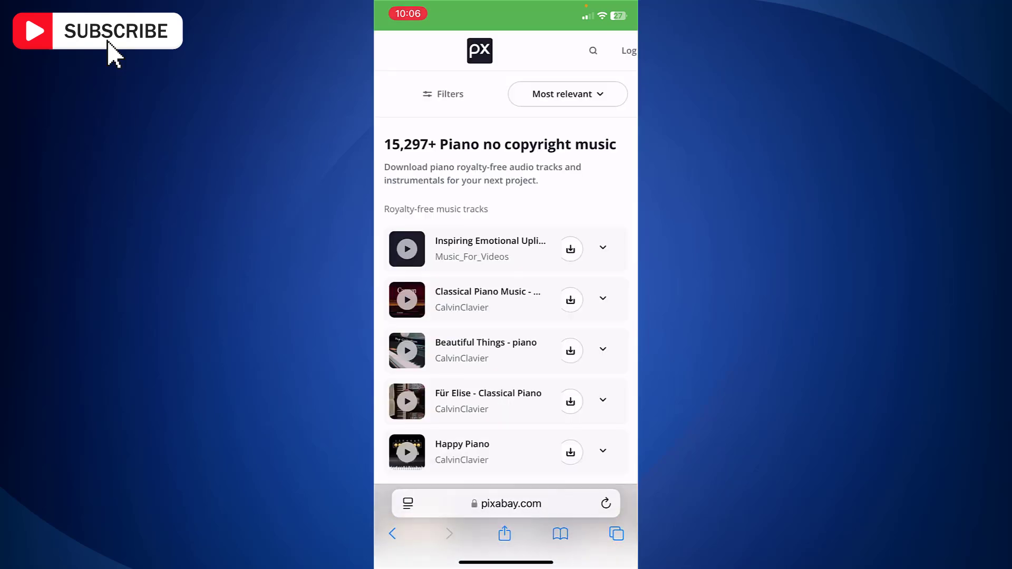
Step: Scroll the results and download CalvinClavier's Relaxing Piano track (4.2 MB)
{"action": "scroll", "scroll_direction": "down", "scroll_amount": 3}
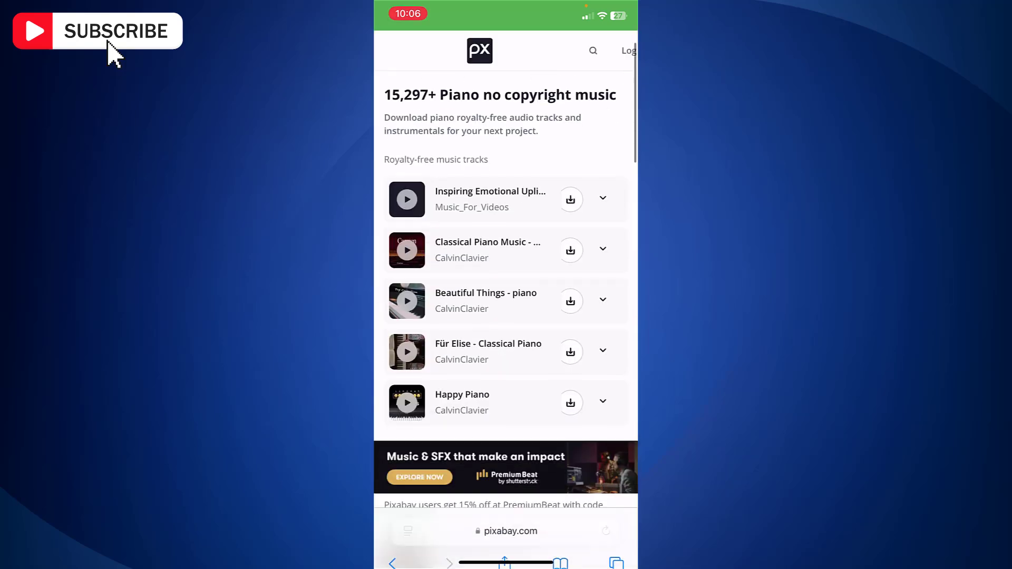
{"action": "scroll", "scroll_direction": "down", "scroll_amount": 3}
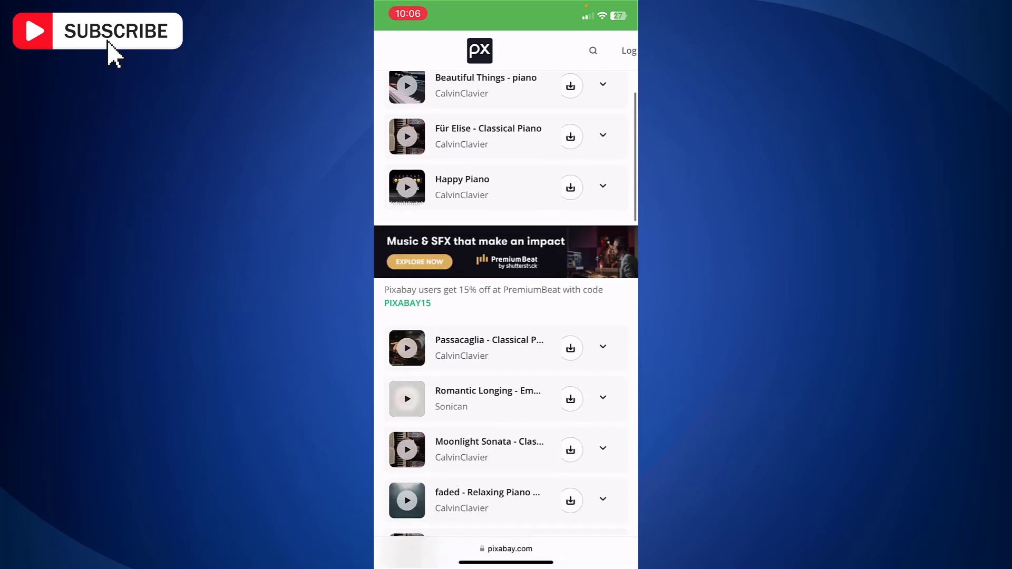
{"action": "scroll", "scroll_direction": "down", "scroll_amount": 3}
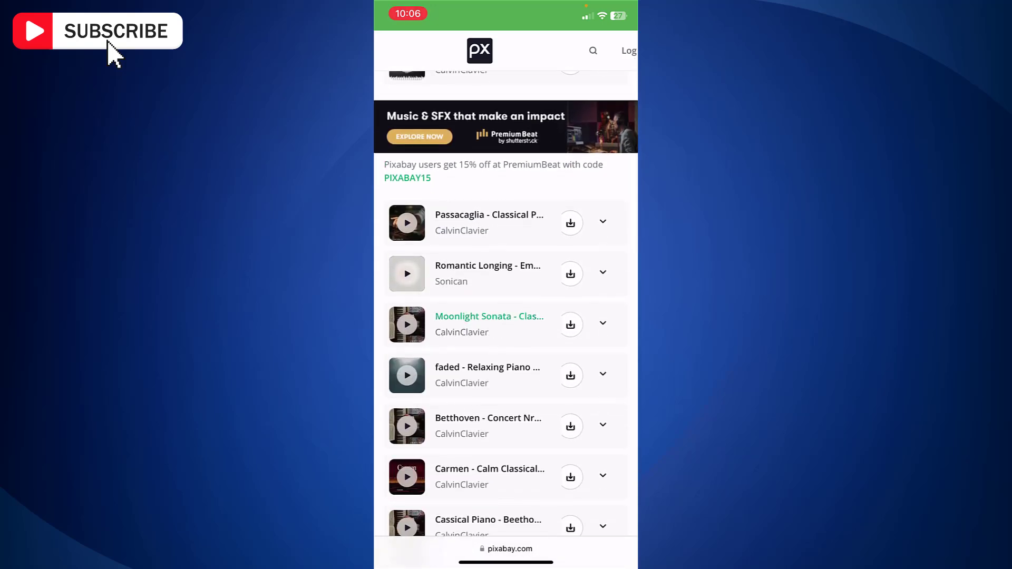
{"action": "scroll", "scroll_direction": "down", "scroll_amount": 3}
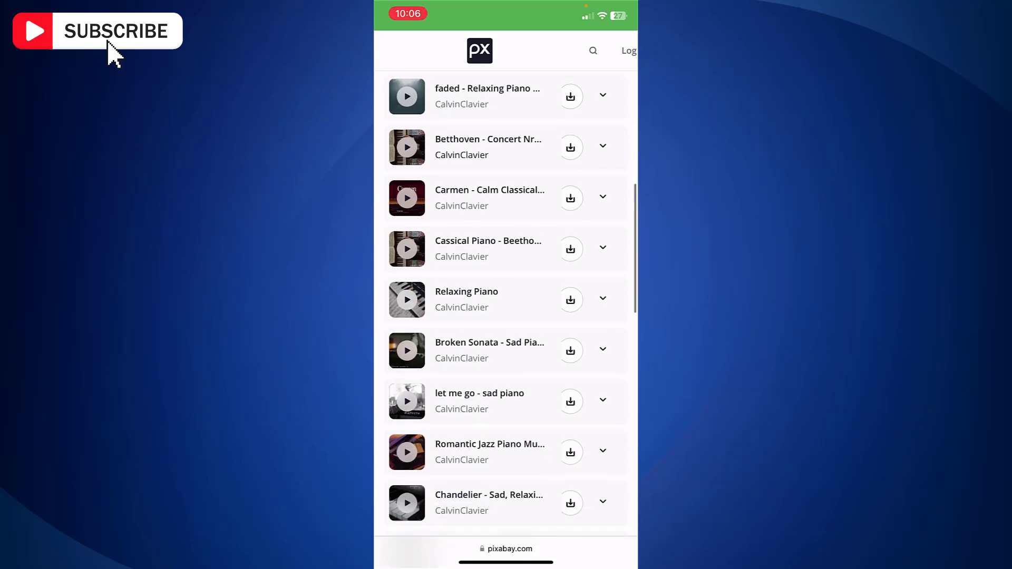
{"action": "scroll", "scroll_direction": "down", "scroll_amount": 3}
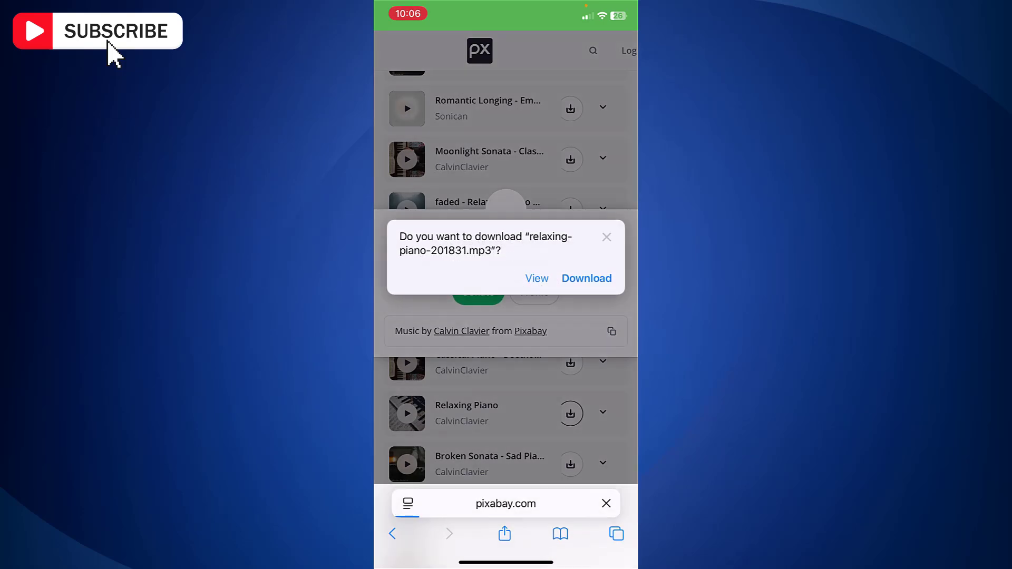
{"action": "left_click", "coordinate": [586, 278]}
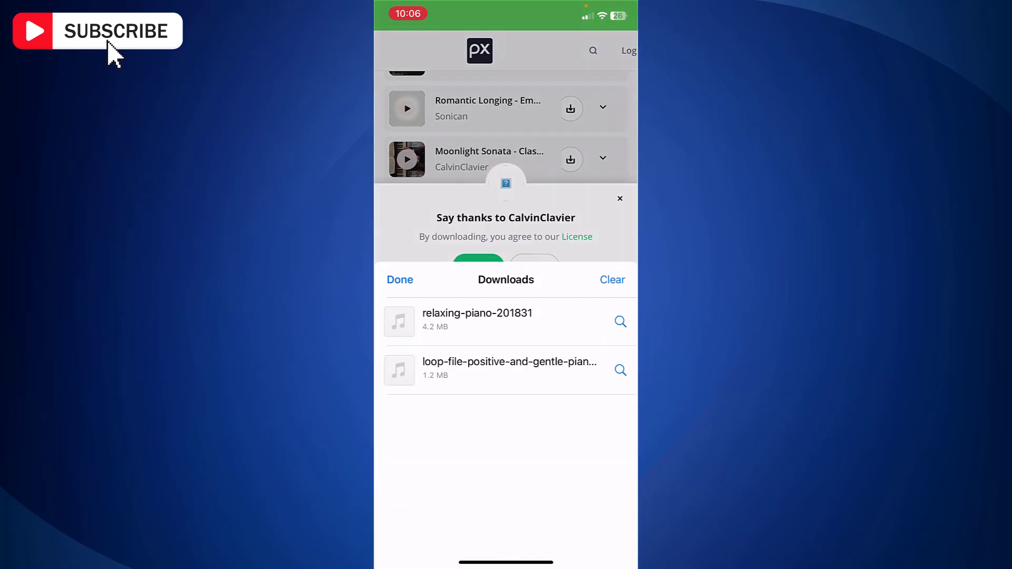
Step: Preview the relaxing-piano-201831 download and choose Save to Files from Share
{"action": "left_click", "coordinate": [477, 321]}
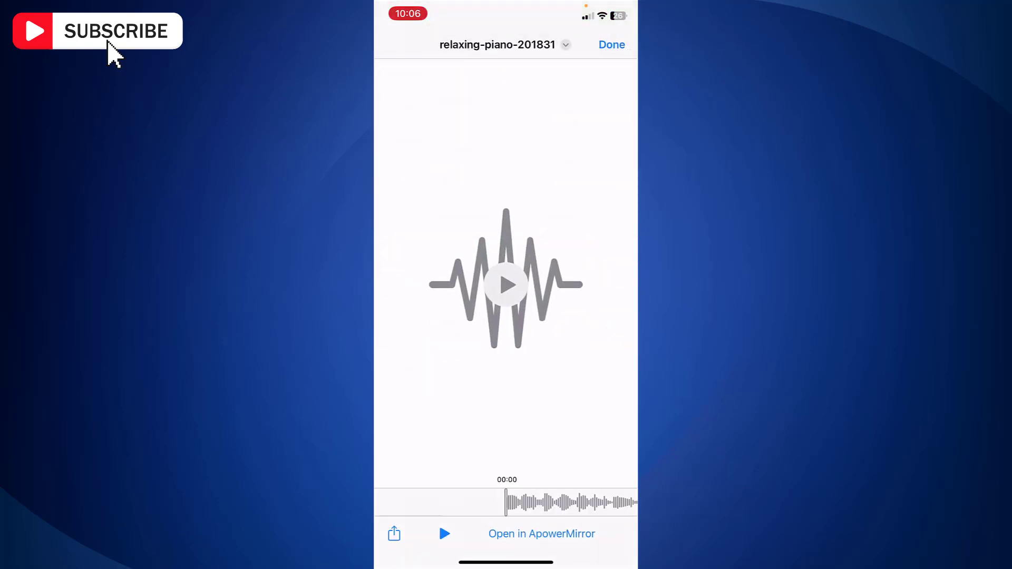
{"action": "left_click", "coordinate": [393, 534]}
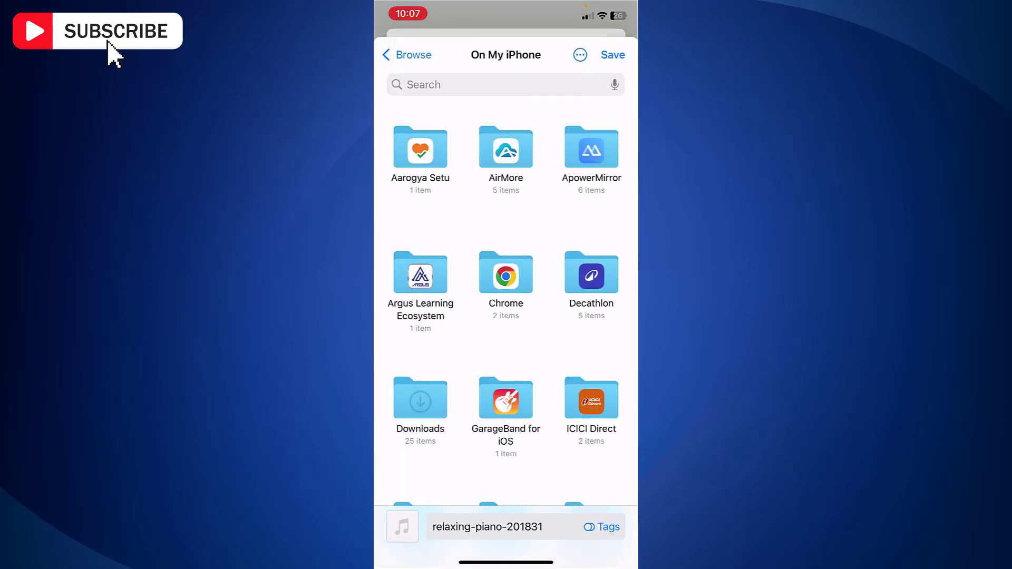
Step: Save the track into On My iPhone > My Music, renamed relaxing-piano
{"action": "scroll", "scroll_direction": "down", "scroll_amount": 3}
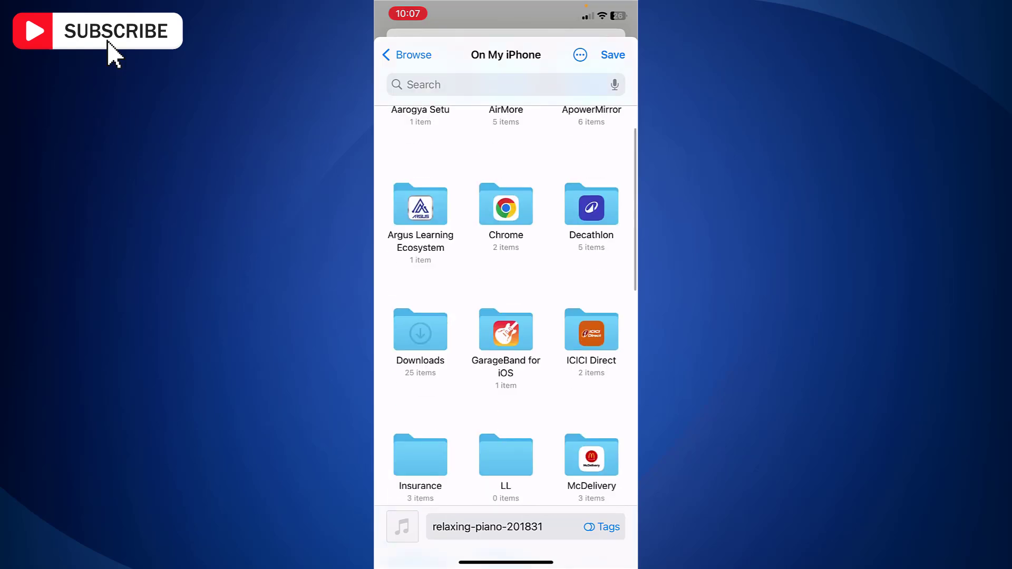
{"action": "scroll", "scroll_direction": "down", "scroll_amount": 3}
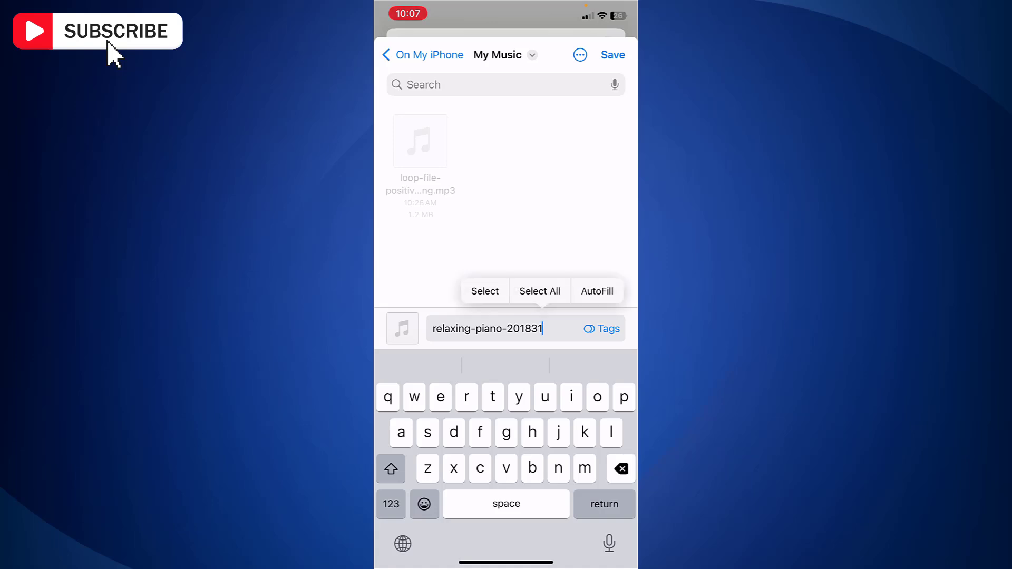
{"action": "key", "text": "backspace"}
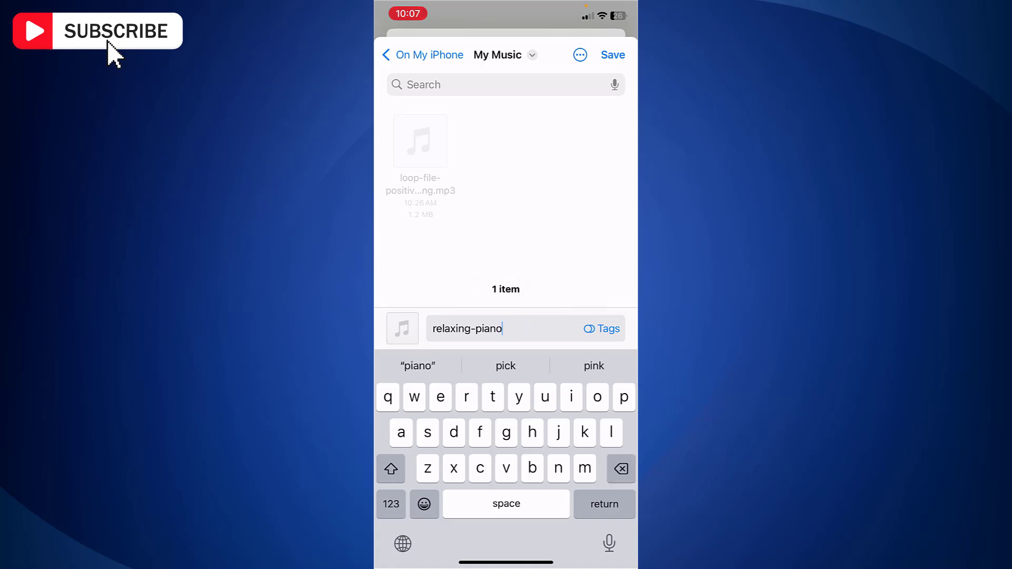
{"action": "left_click", "coordinate": [611, 54]}
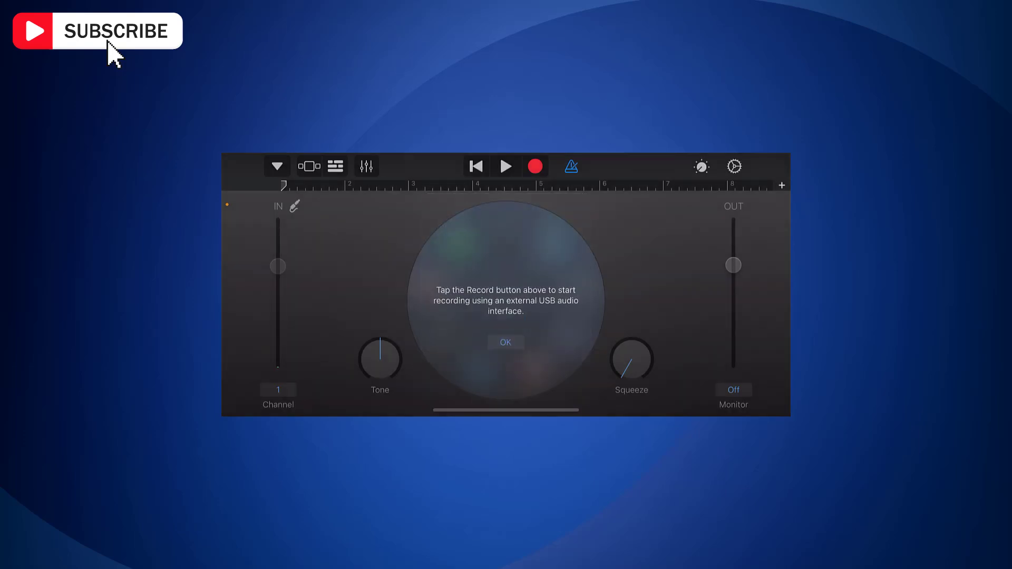
Step: Dismiss the external USB audio interface tip on the new Audio Recorder song
{"action": "left_click", "coordinate": [505, 342]}
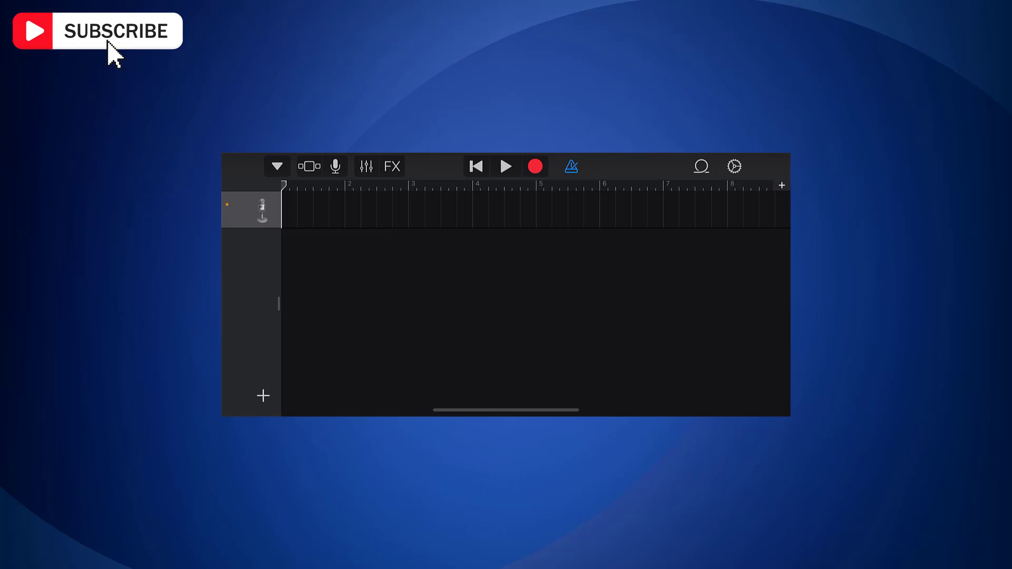
Step: Switch Section Length from Automatic to a manual 30 bars and close the settings
{"action": "left_click", "coordinate": [780, 185]}
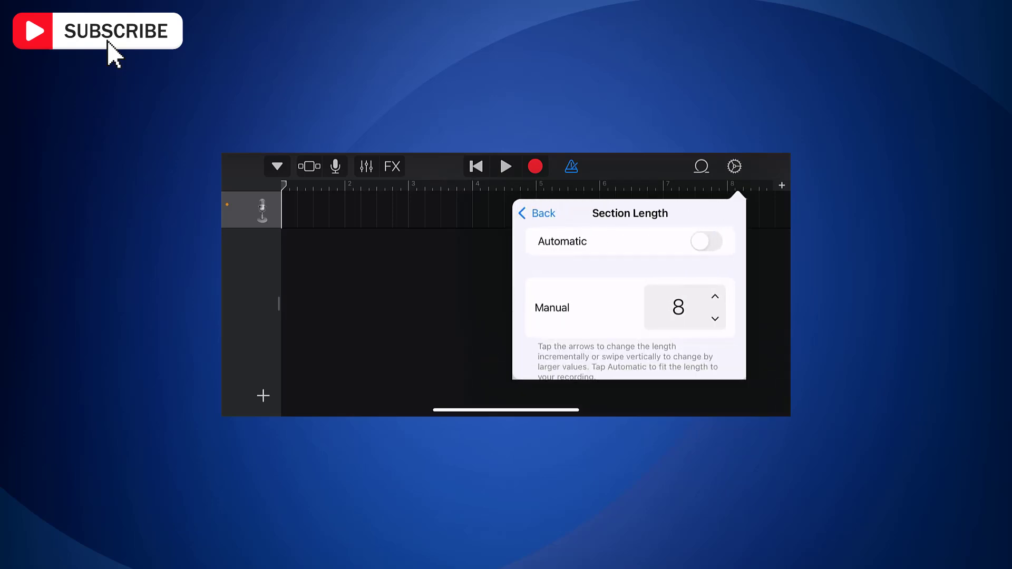
{"action": "left_click", "coordinate": [713, 297]}
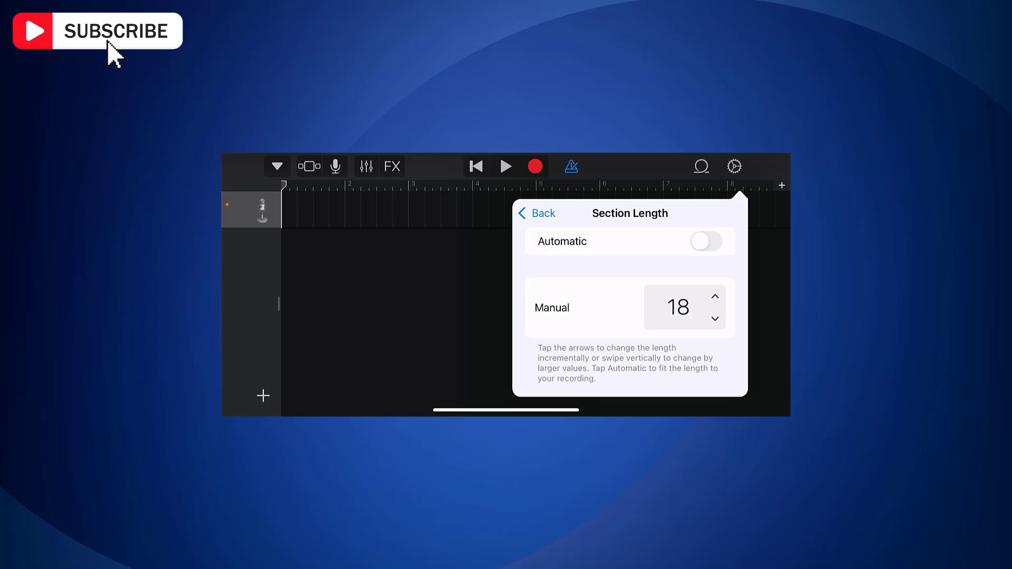
{"action": "left_click", "coordinate": [715, 296]}
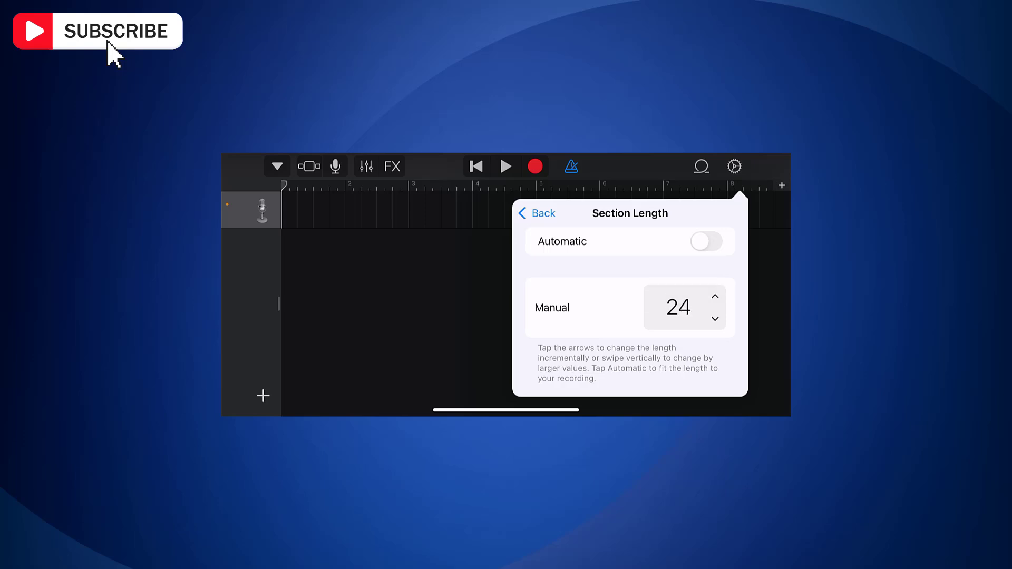
{"action": "left_click", "coordinate": [715, 297]}
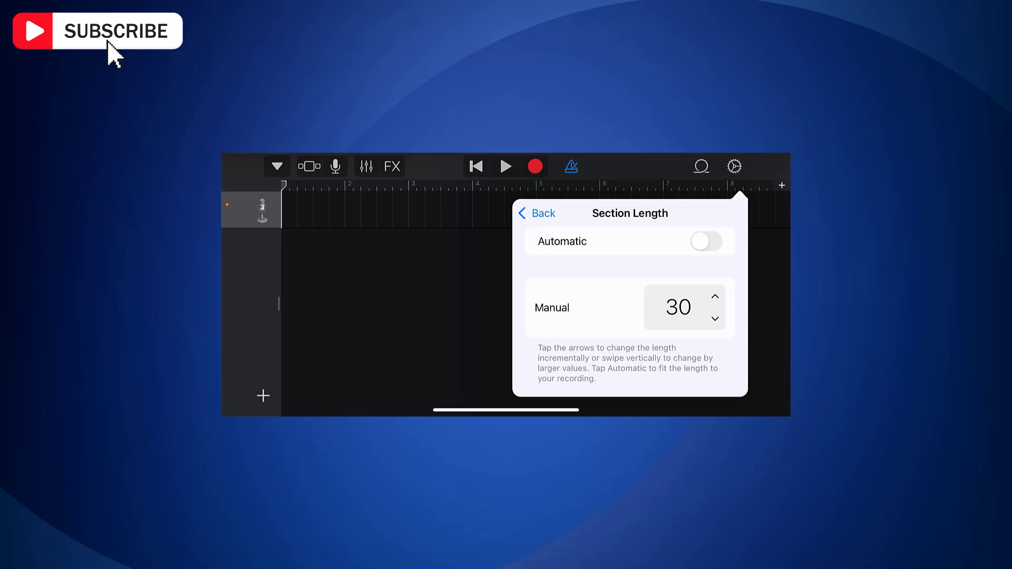
{"action": "left_click", "coordinate": [536, 213]}
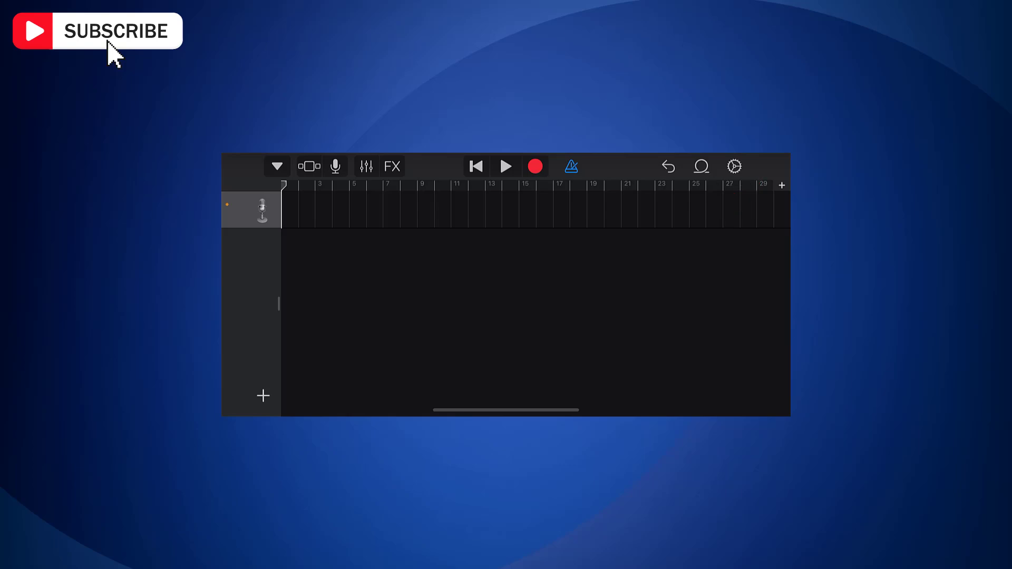
Step: Import relaxing-piano.mp3 from Files and drag it onto the track's start
{"action": "left_click", "coordinate": [701, 167]}
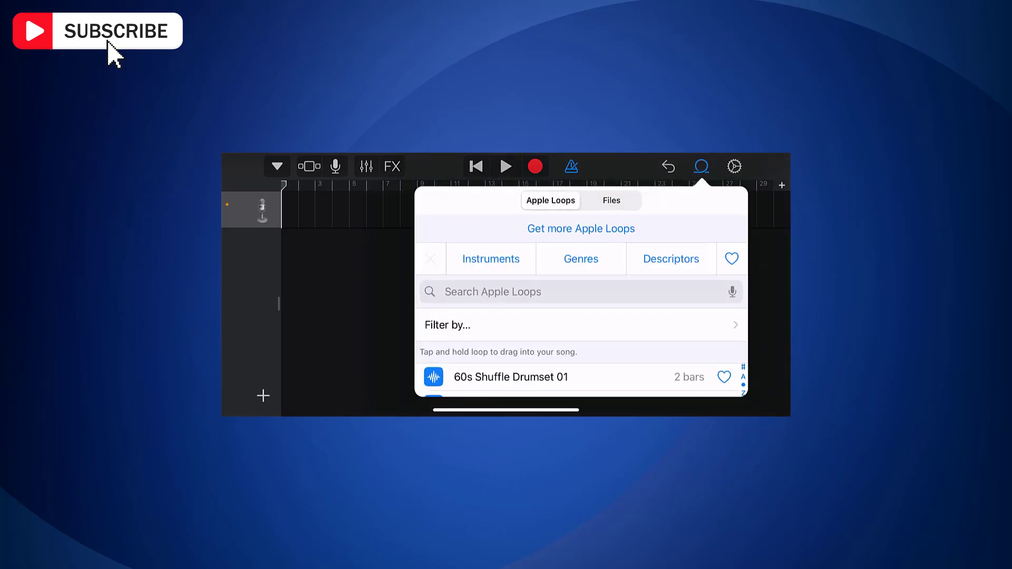
{"action": "left_click", "coordinate": [610, 201]}
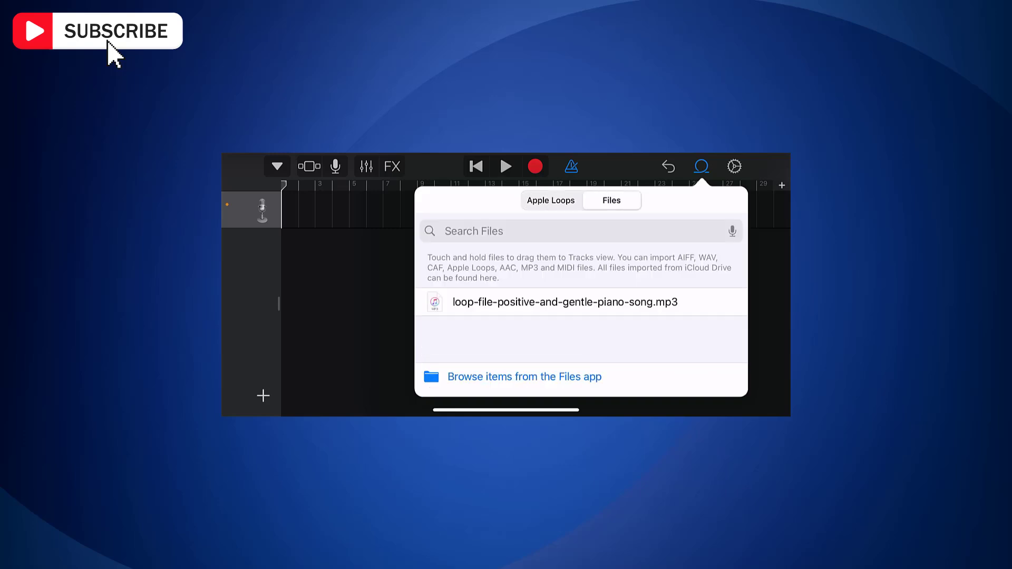
{"action": "left_click", "coordinate": [523, 377]}
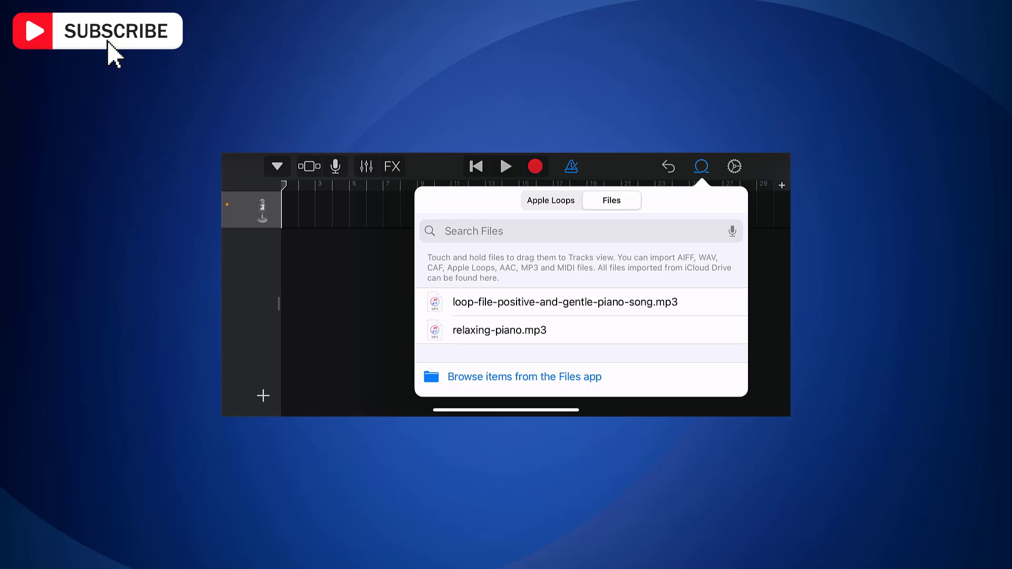
{"action": "left_click_drag", "start_coordinate": [499, 330], "coordinate": [492, 336]}
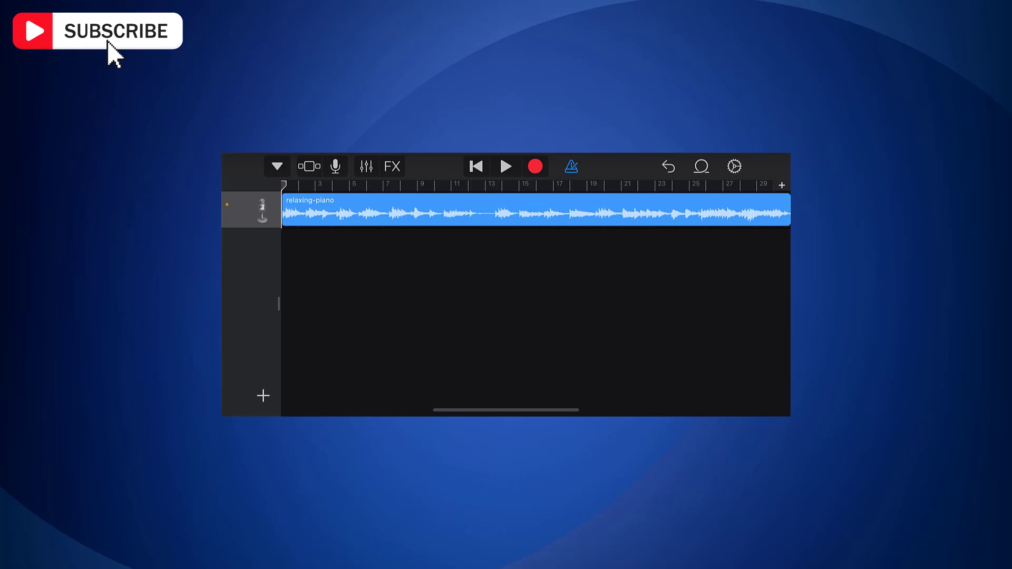
Step: From My Songs, share My Song as a Ringtone
{"action": "left_click", "coordinate": [277, 166]}
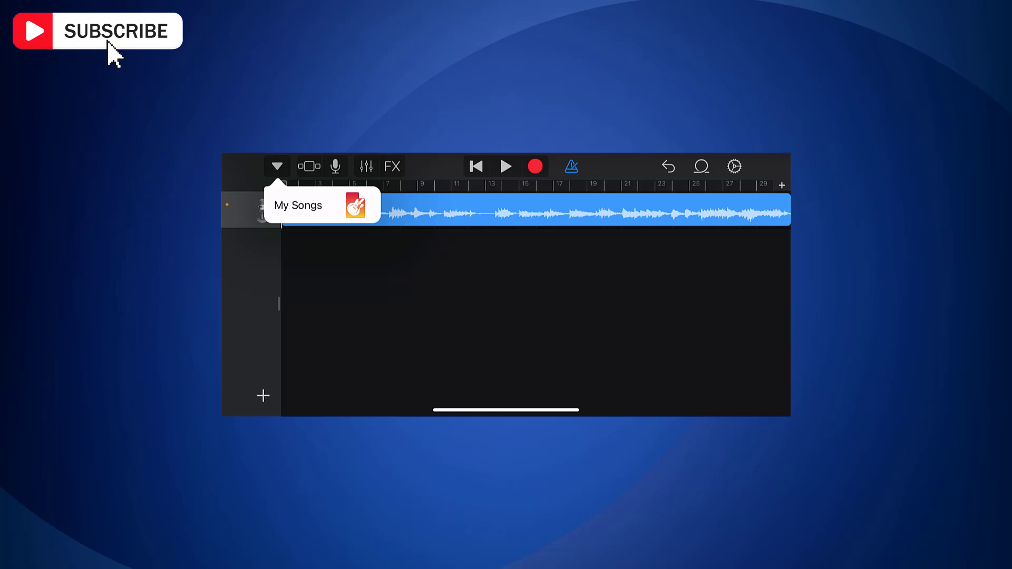
{"action": "left_click", "coordinate": [297, 205]}
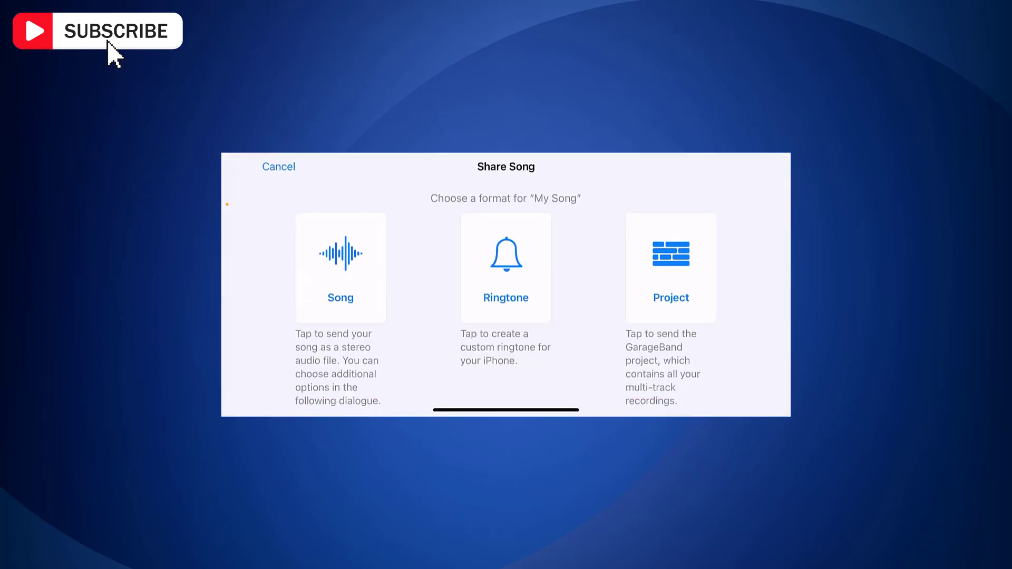
{"action": "left_click", "coordinate": [340, 297]}
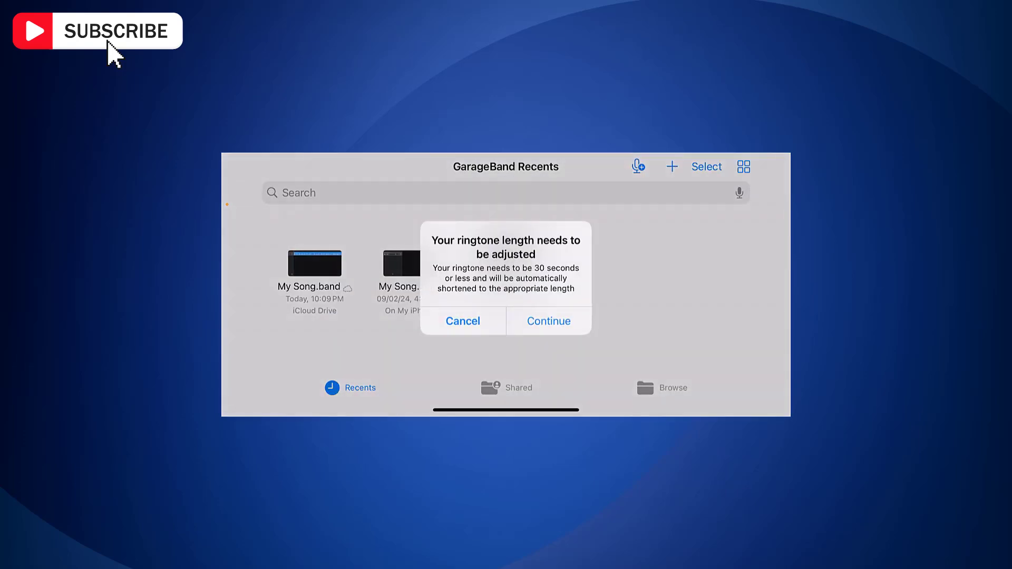
Step: Accept the 30-second shortening, rename the ringtone with a piano name, export, and confirm
{"action": "left_click", "coordinate": [547, 321]}
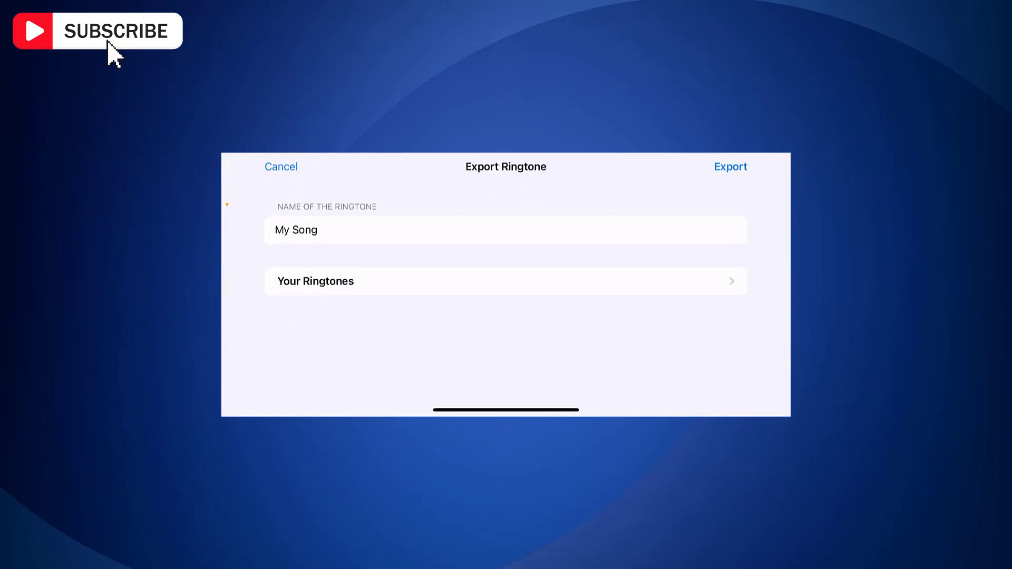
{"action": "left_click", "coordinate": [505, 230]}
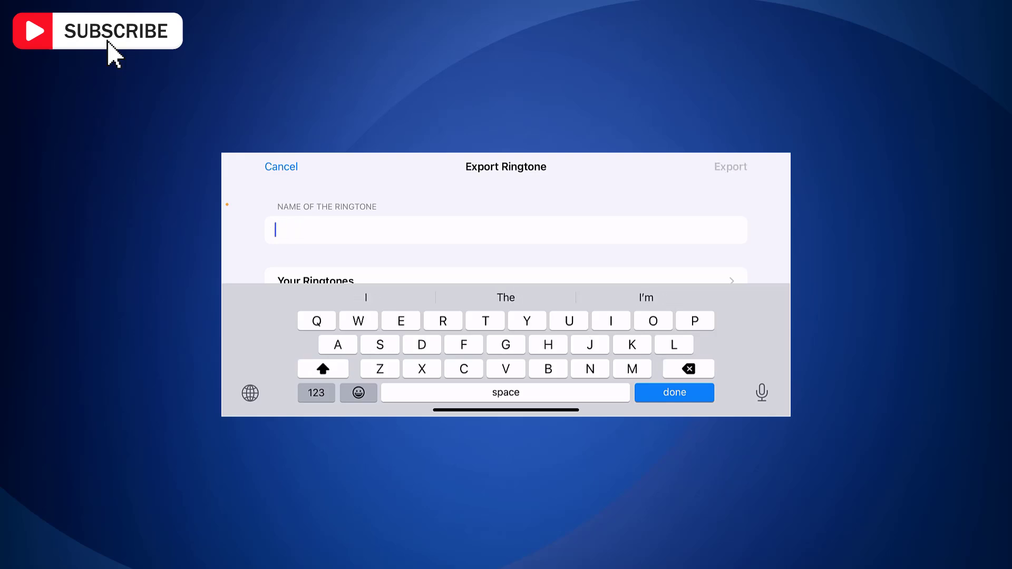
{"action": "type", "text": "Piano n"}
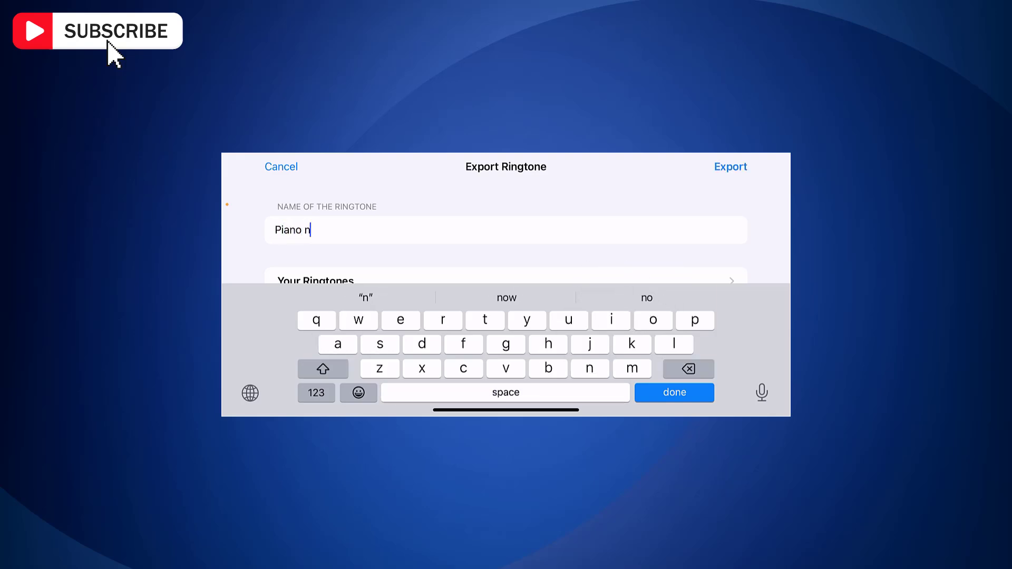
{"action": "type", "text": "ea"}
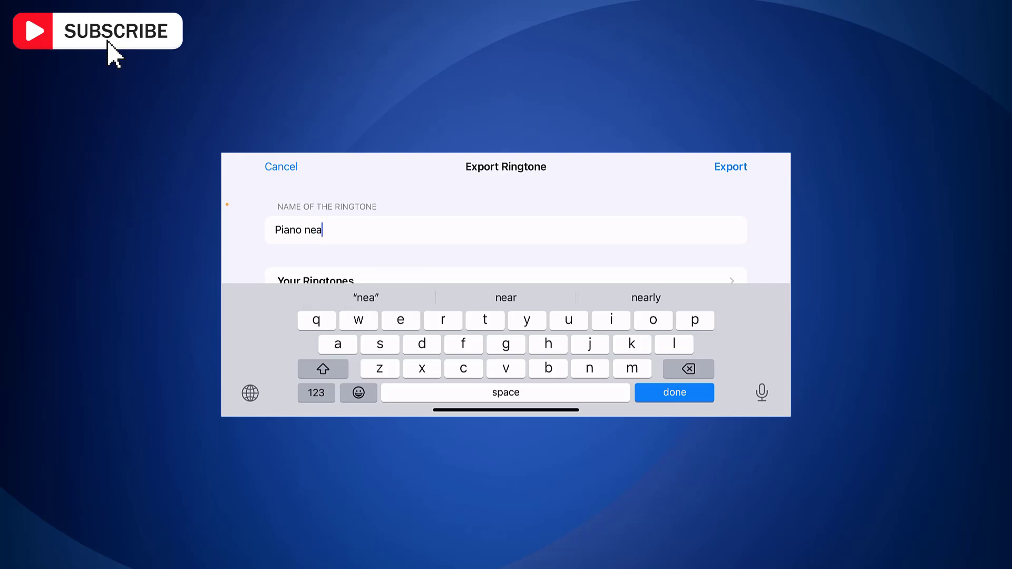
{"action": "left_click", "coordinate": [730, 166]}
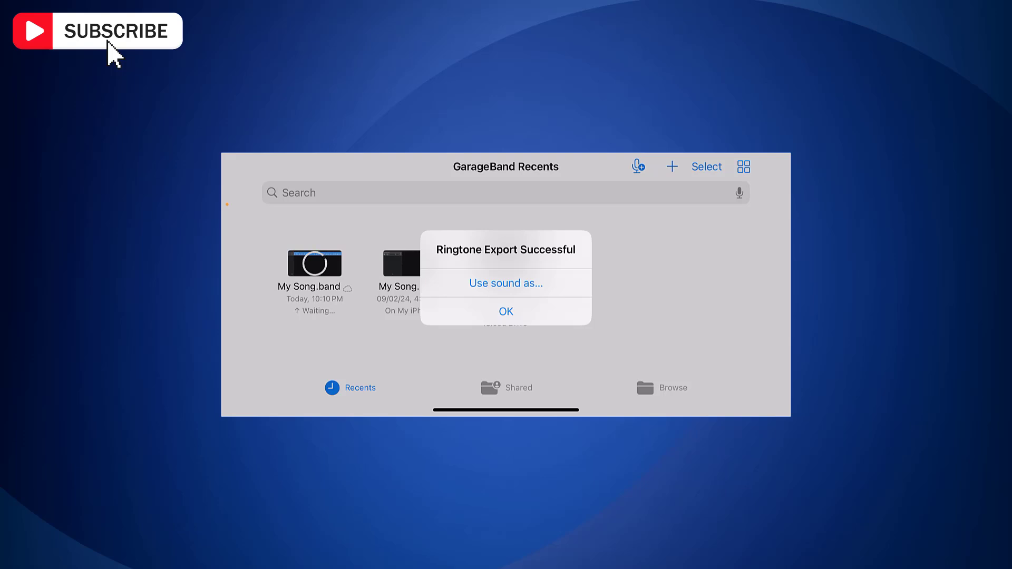
{"action": "left_click", "coordinate": [505, 310]}
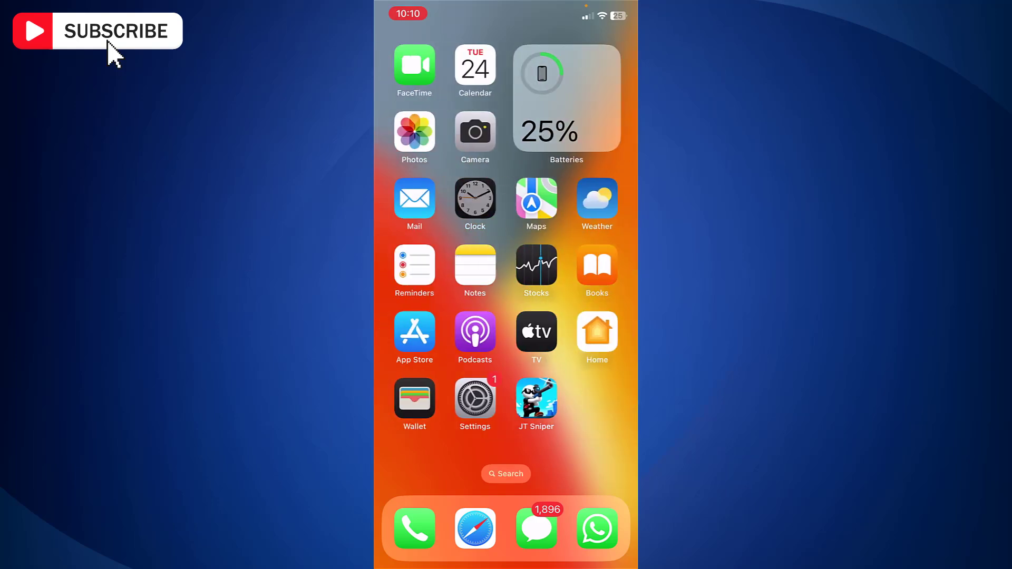
Step: Open Clock, edit the 5:30 AM alarm and show its sound list (Unfold)
{"action": "left_click", "coordinate": [474, 200]}
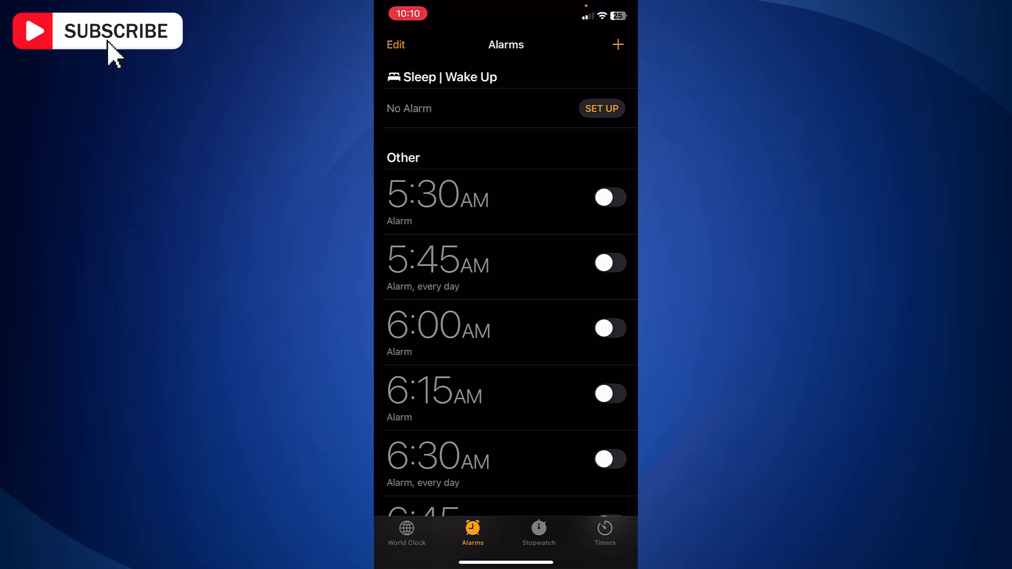
{"action": "left_click", "coordinate": [396, 45]}
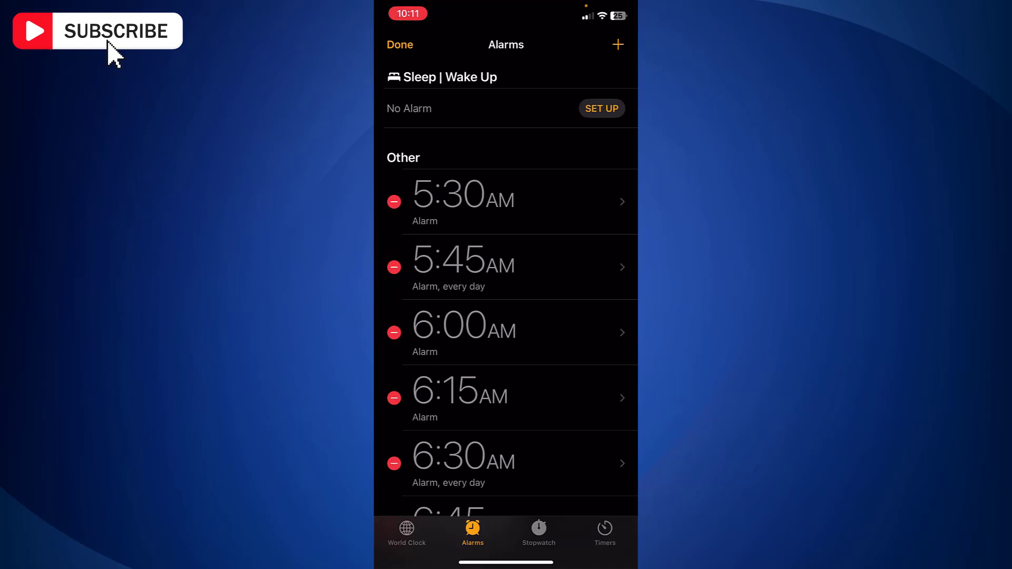
{"action": "left_click", "coordinate": [506, 202]}
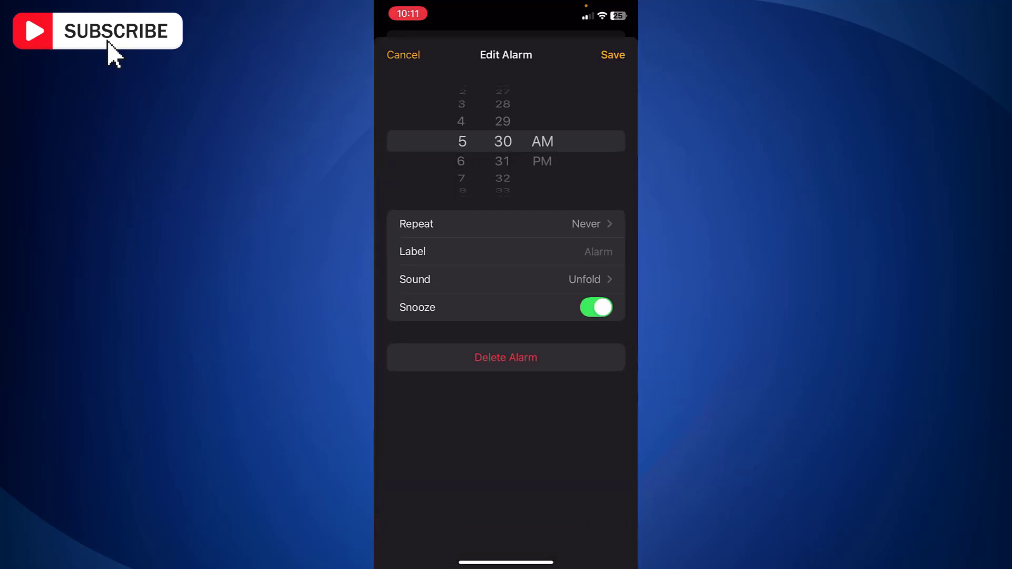
{"action": "left_click", "coordinate": [506, 278]}
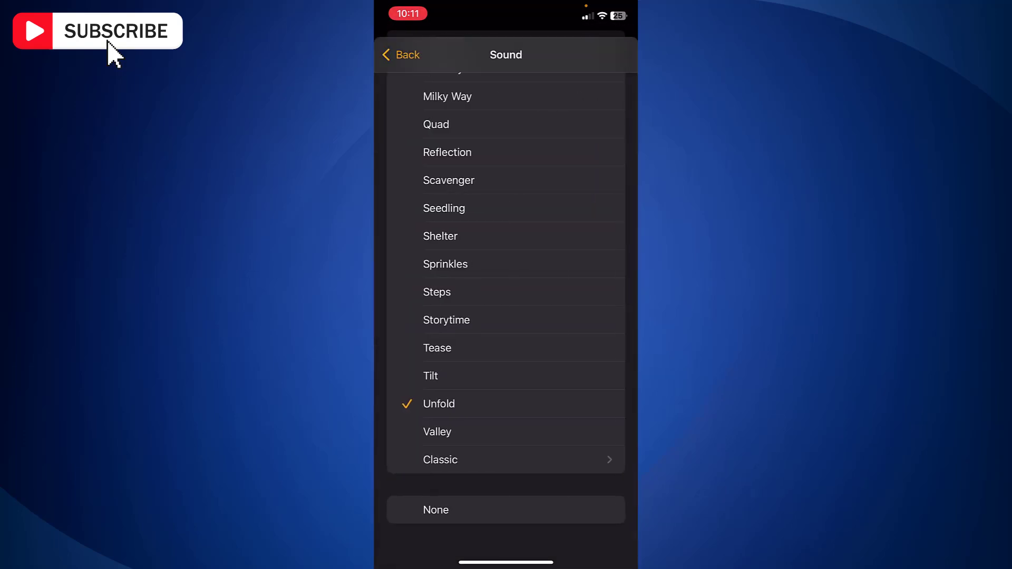